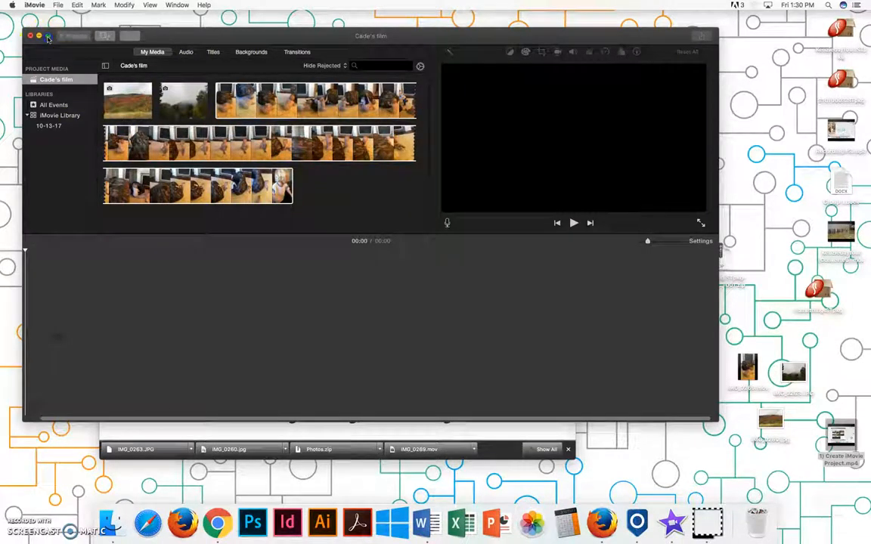
# Step: Add the autumn landscape photo to the timeline, then the next clip right after it
pyautogui.click(49, 36)
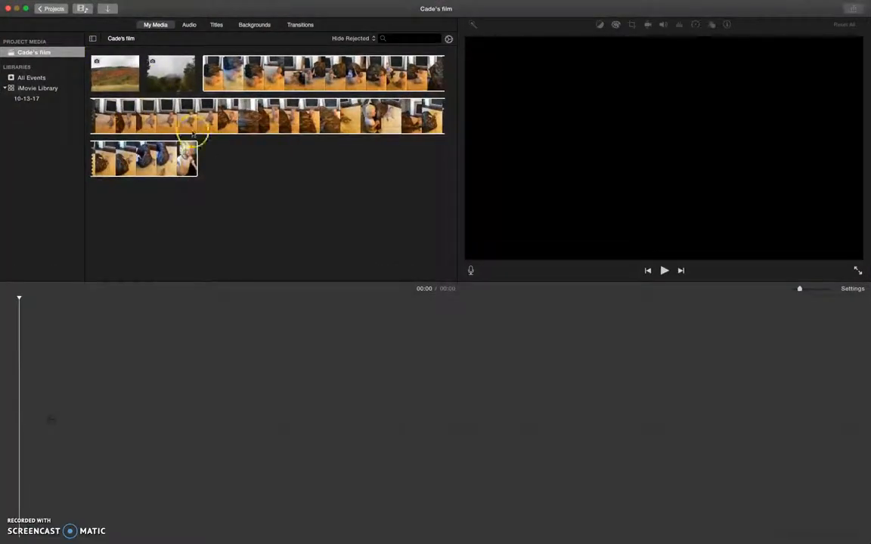
pyautogui.click(115, 73)
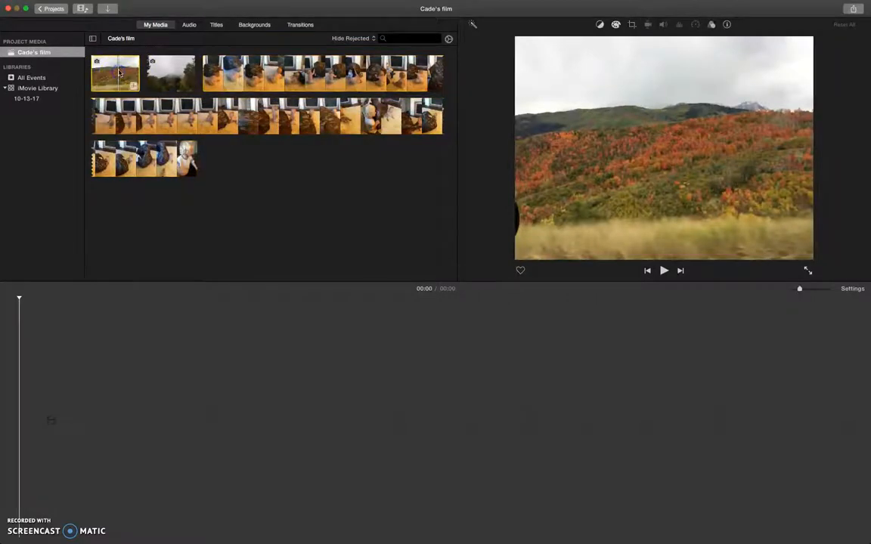
pyautogui.moveTo(115, 72); pyautogui.dragTo(203, 387)
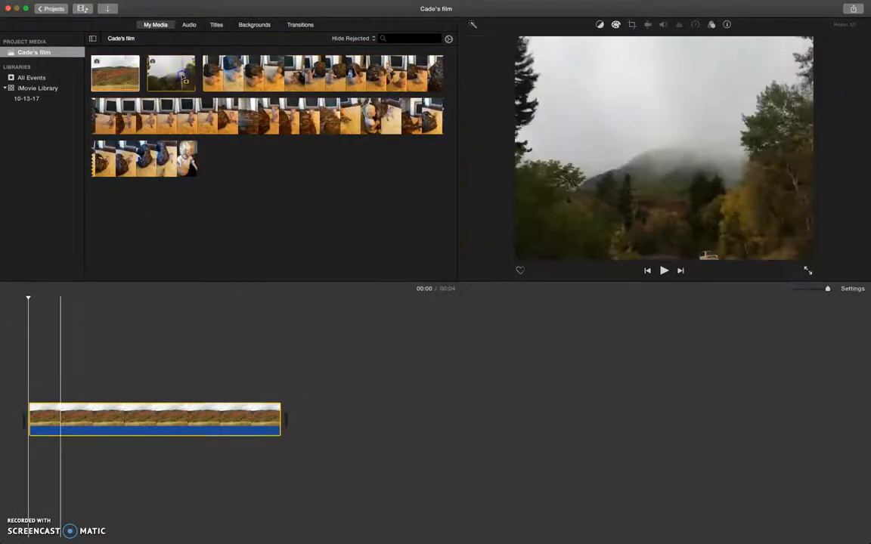
pyautogui.moveTo(170, 72); pyautogui.dragTo(457, 406)
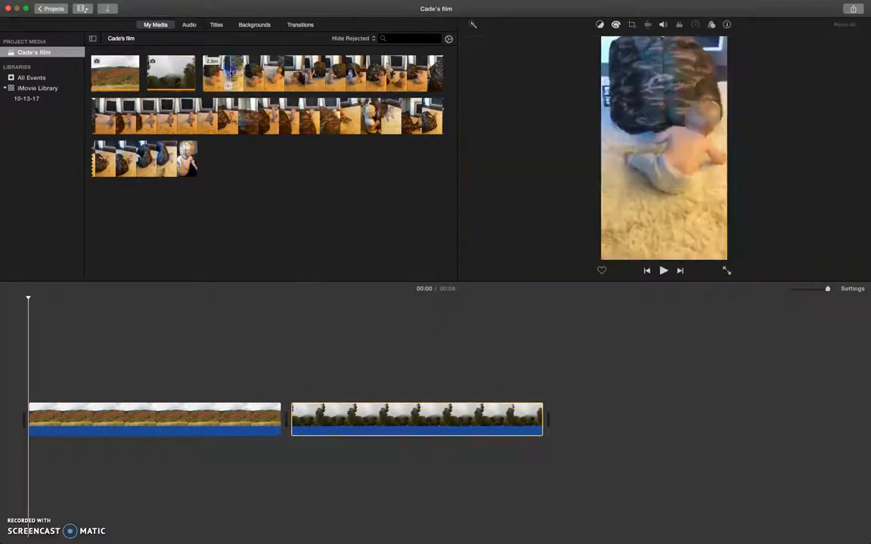
# Step: Select the long baby video in My Media to place after the two photos
pyautogui.click(290, 87)
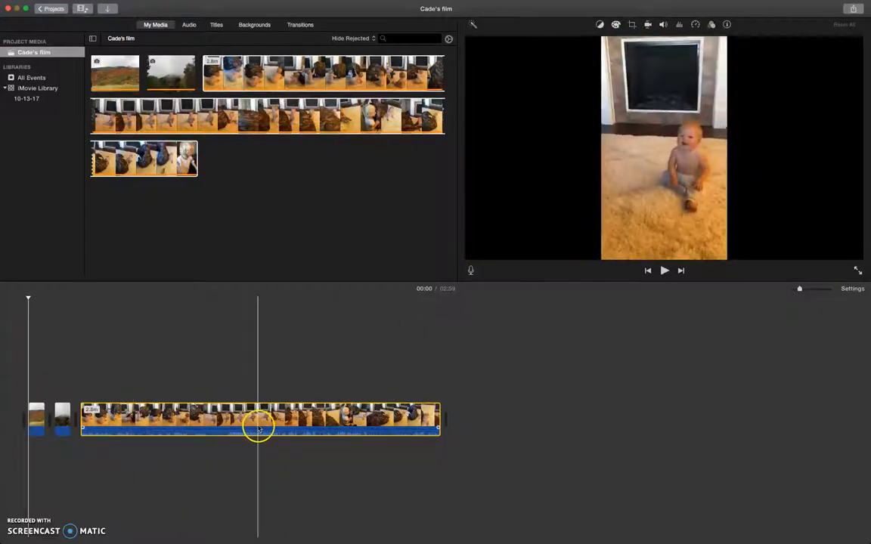
pyautogui.click(187, 424)
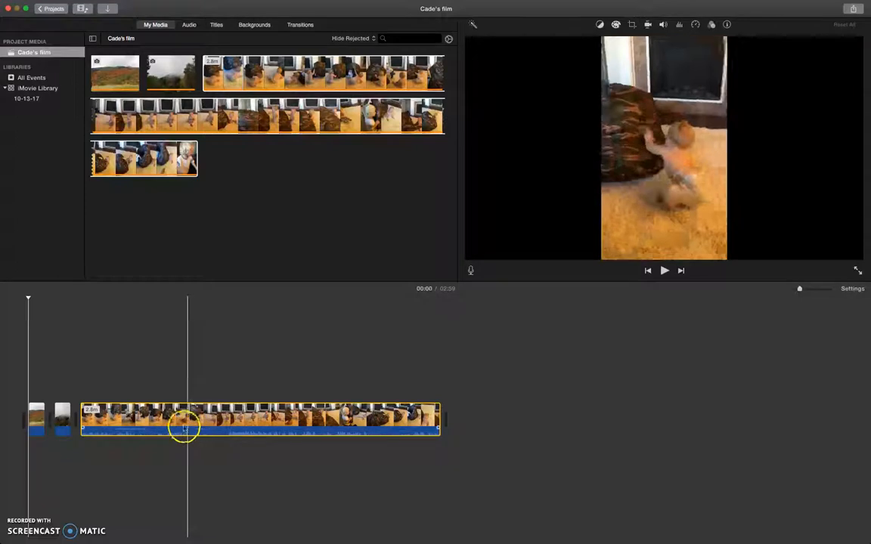
pyautogui.moveTo(188, 420); pyautogui.dragTo(144, 415)
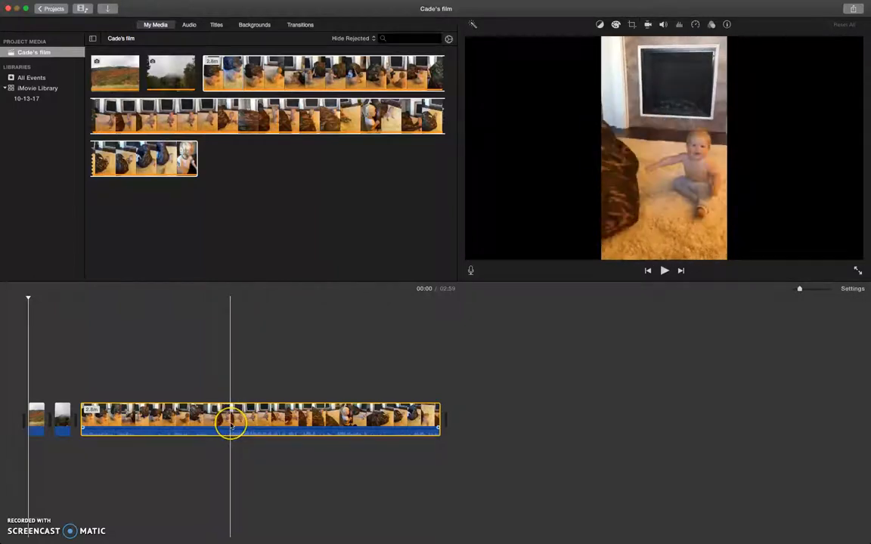
pyautogui.rightClick(230, 422)
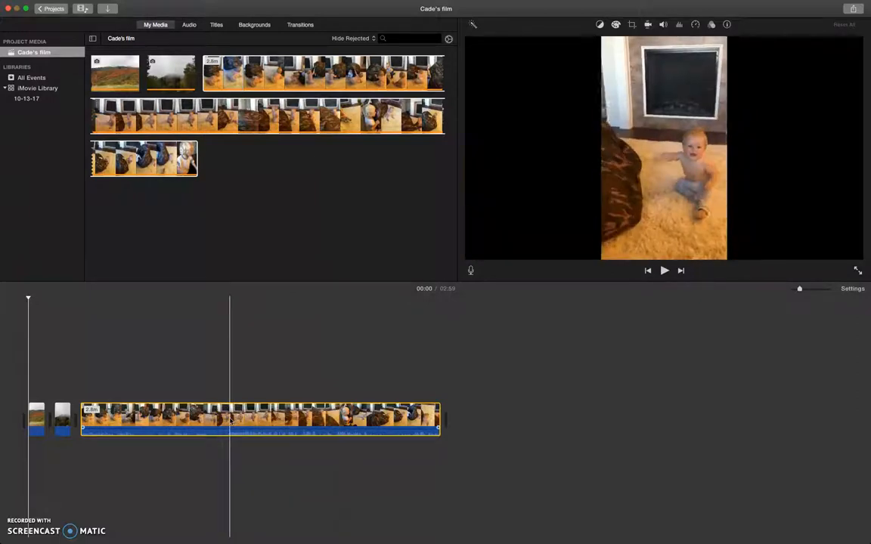
pyautogui.click(229, 420)
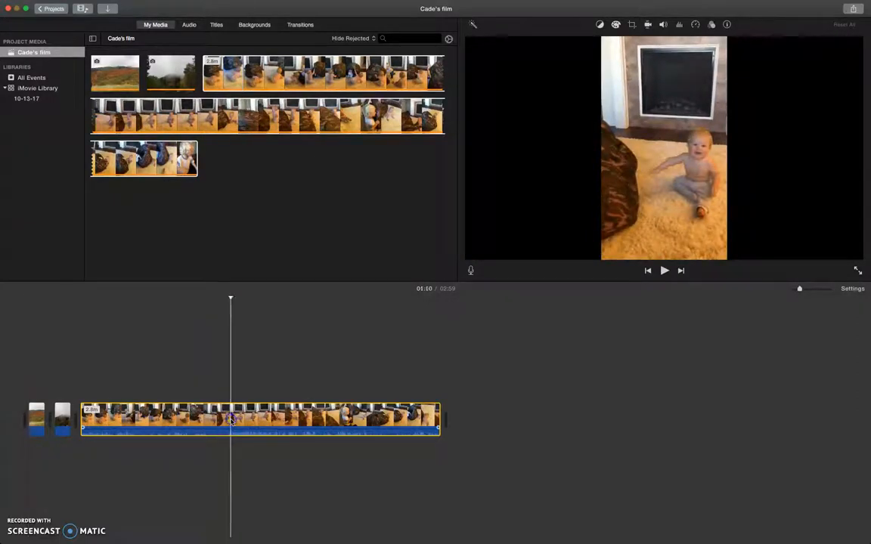
# Step: Split the baby clip at the playhead so the unwanted part can be removed
pyautogui.rightClick(233, 420)
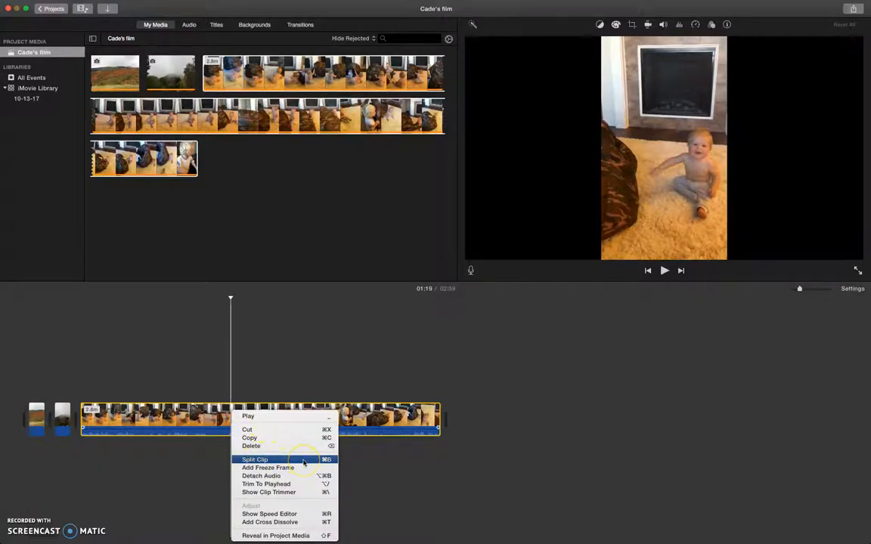
pyautogui.click(254, 460)
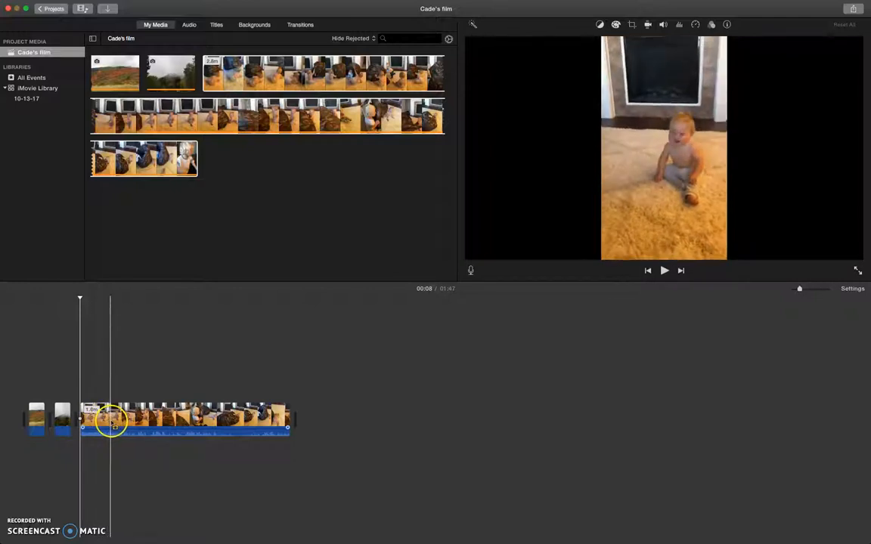
# Step: Split the shortened baby clip early, leaving a brief opening piece and a longer remainder
pyautogui.click(115, 420)
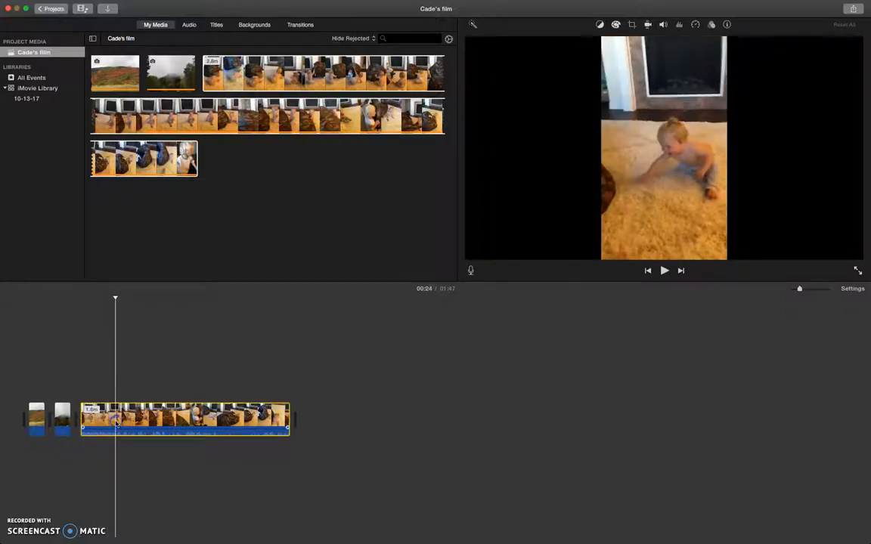
pyautogui.rightClick(115, 420)
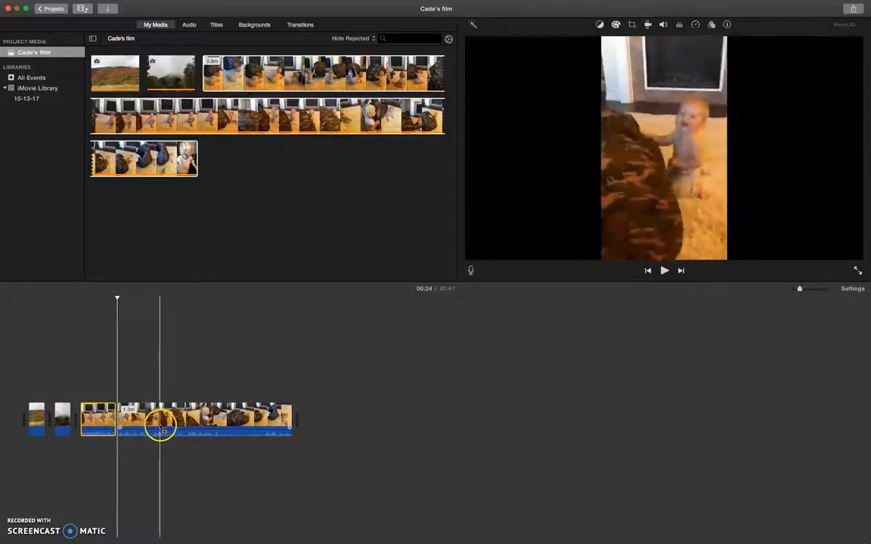
pyautogui.moveTo(160, 430); pyautogui.dragTo(196, 430)
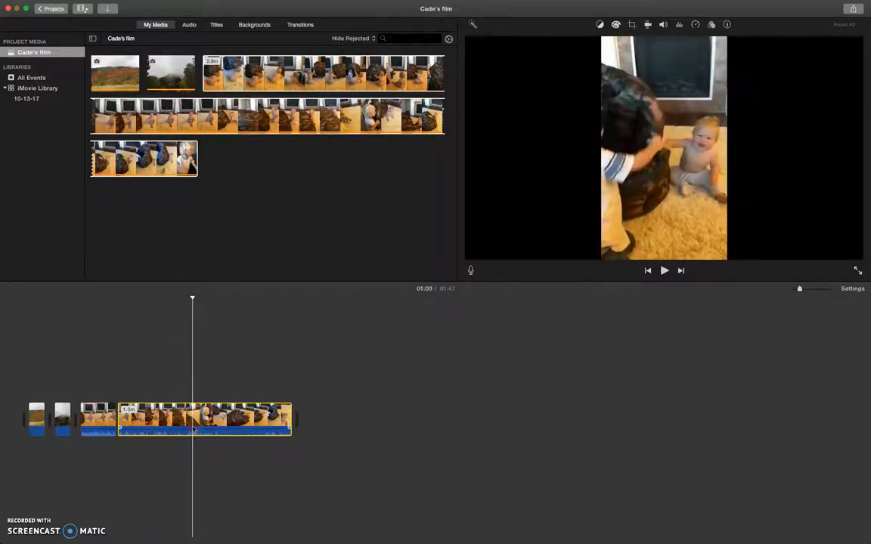
# Step: Split the longer baby clip again and select the unwanted remainder for deletion
pyautogui.click(219, 421)
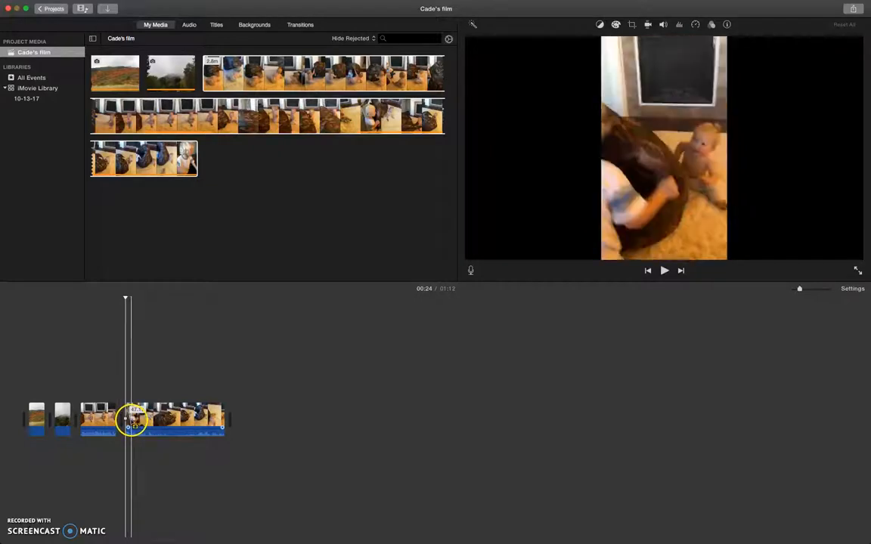
pyautogui.rightClick(133, 420)
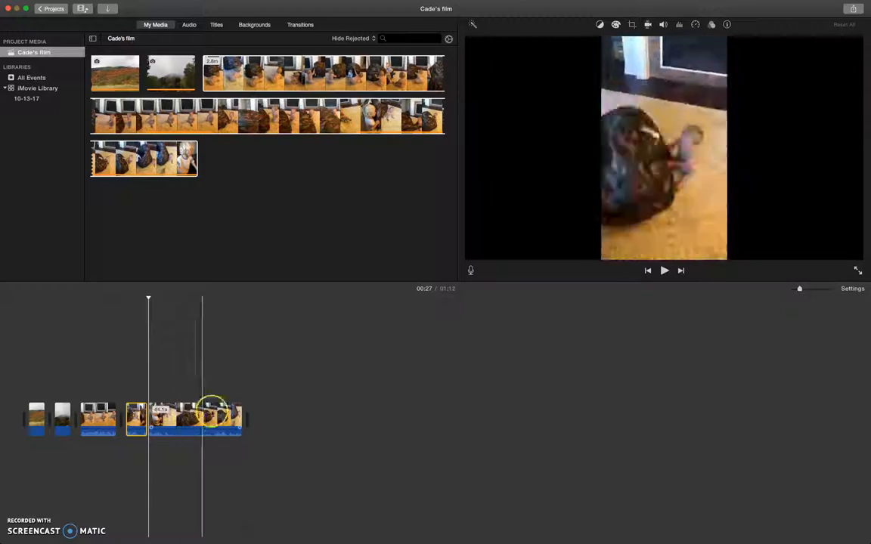
pyautogui.click(217, 420)
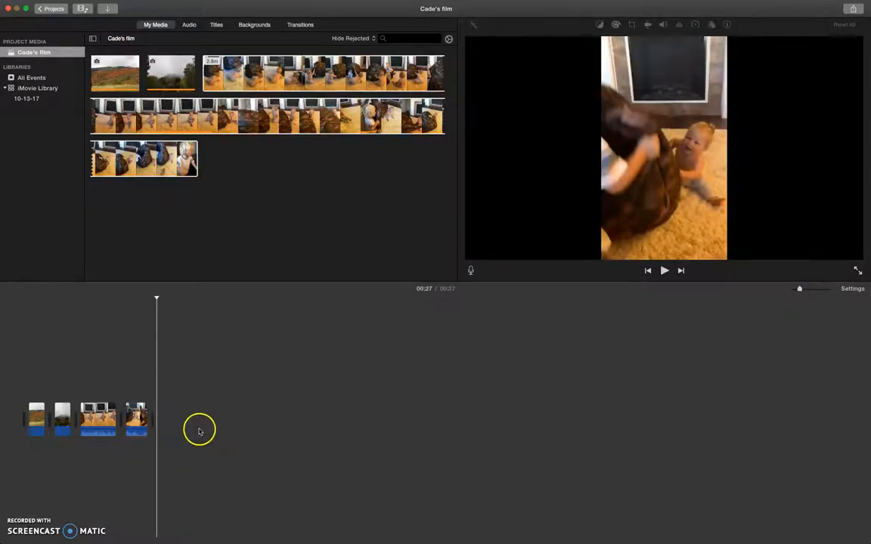
pyautogui.click(109, 420)
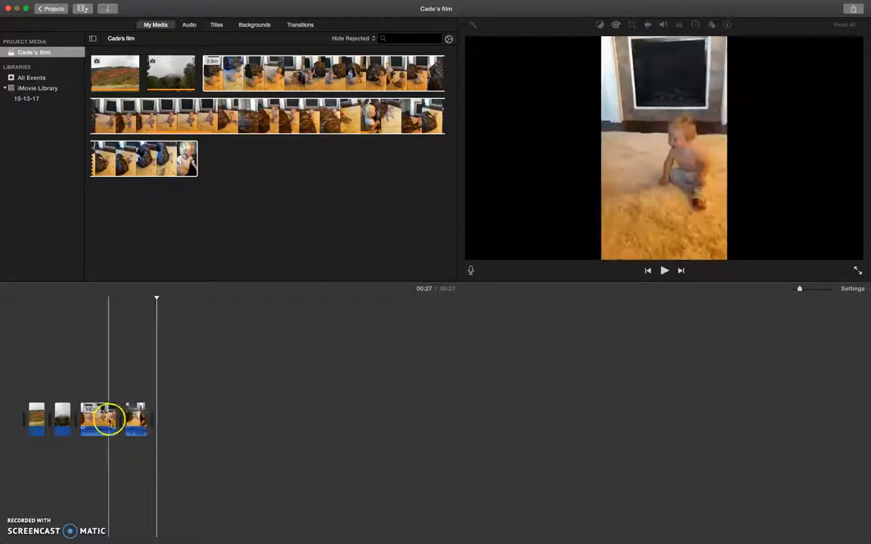